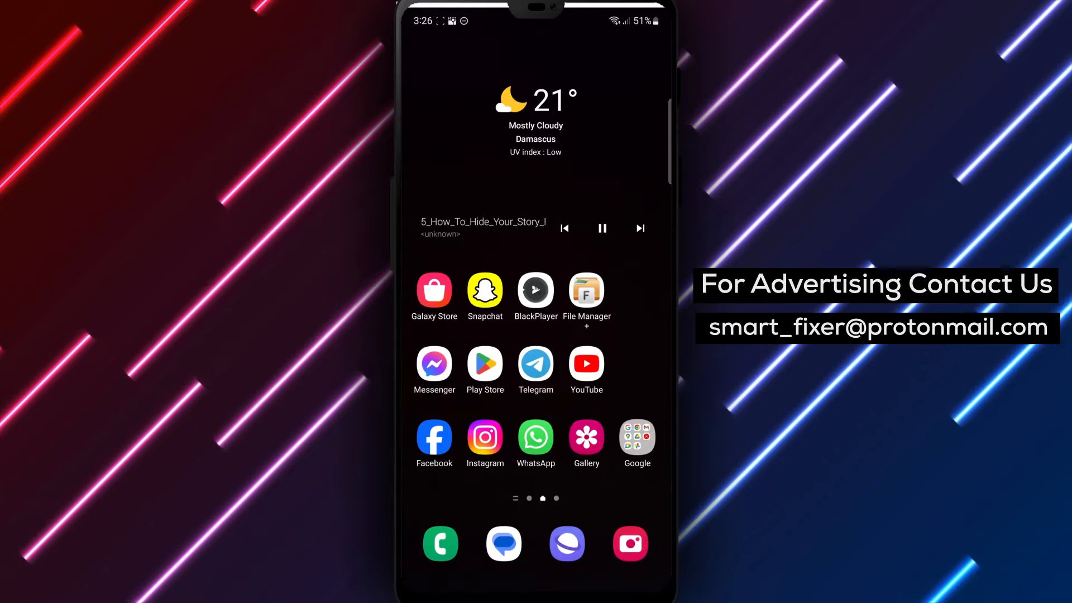
Launch Messenger from the home screen so the Chats list appears
{"action": "left_click", "coordinate": [434, 364]}
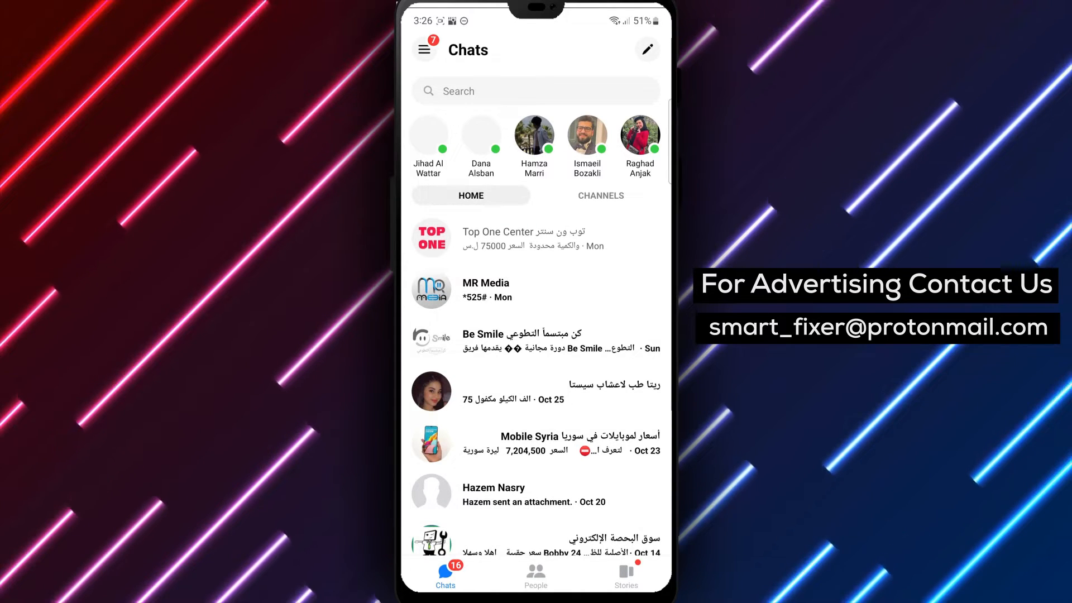
Reach your account settings page via the Chats side menu and gear icon
{"action": "left_click", "coordinate": [425, 49]}
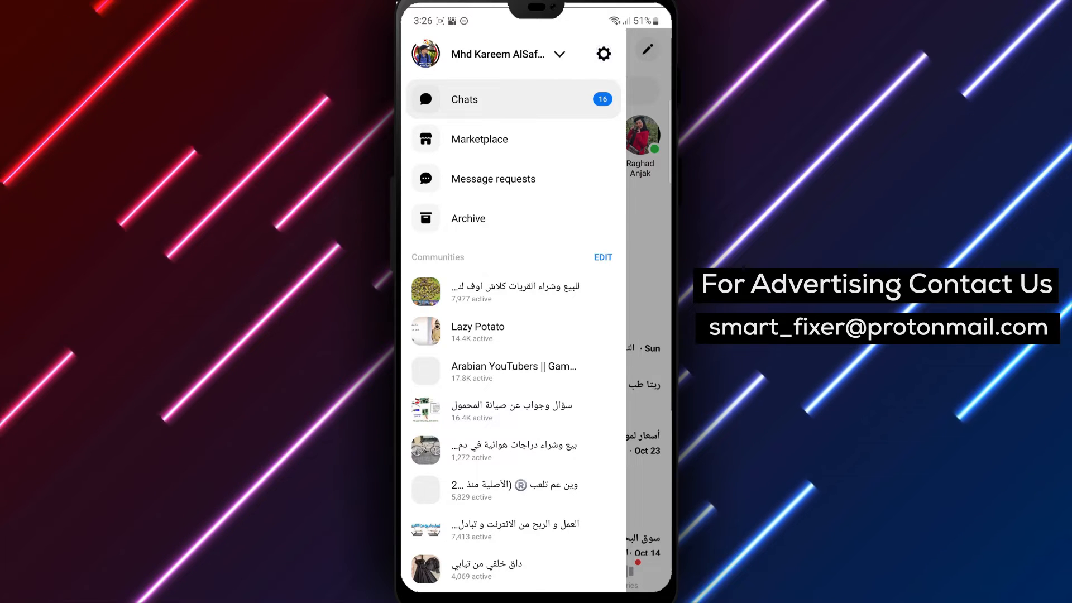
{"action": "left_click", "coordinate": [492, 54]}
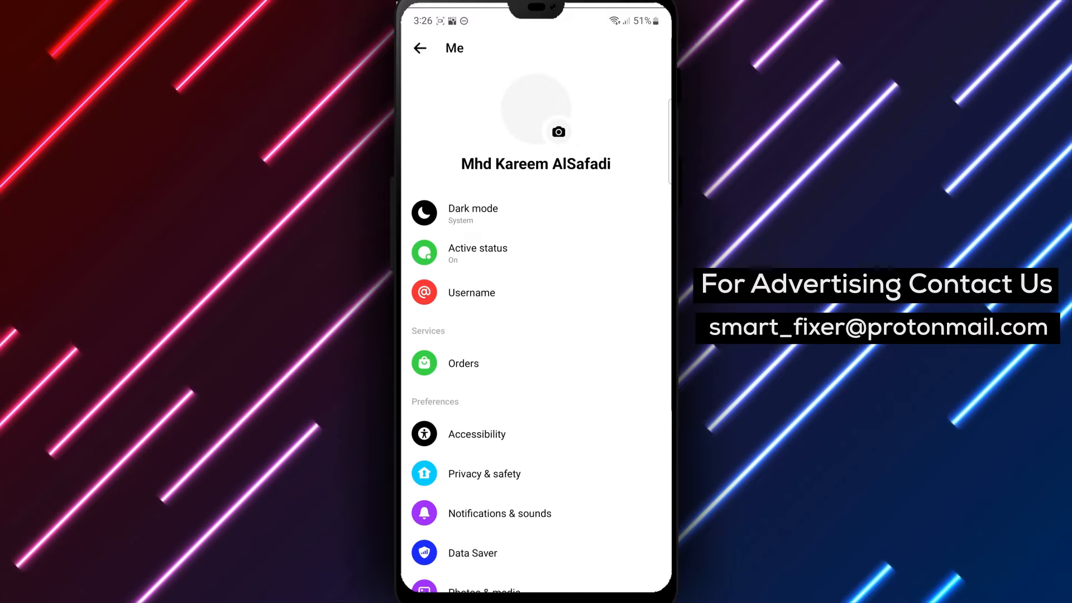
Go into Privacy & safety and then Story controls
{"action": "left_click", "coordinate": [484, 474]}
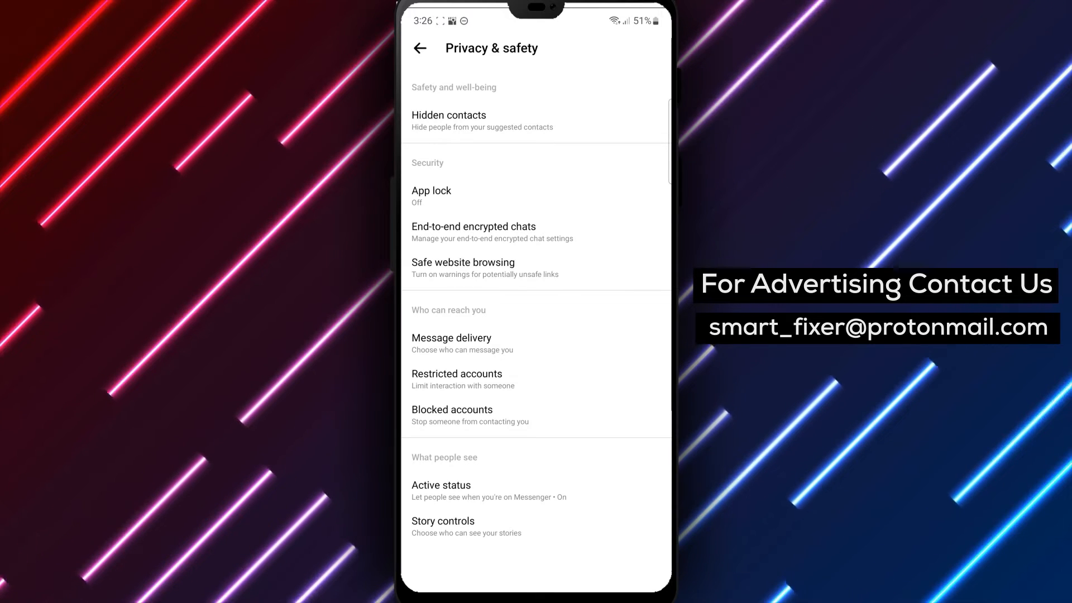
{"action": "left_click", "coordinate": [556, 527]}
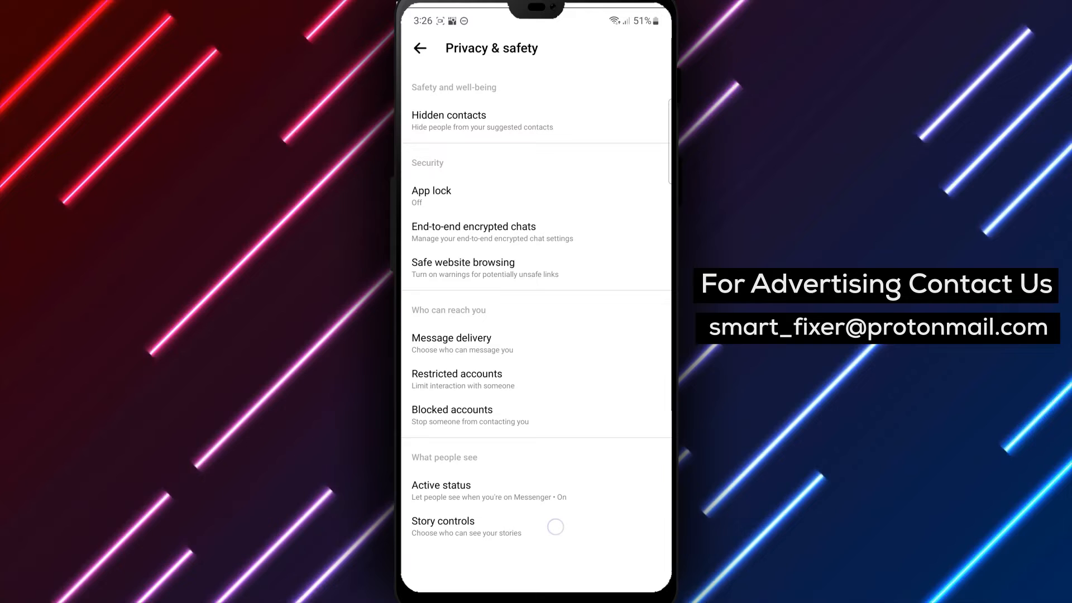
{"action": "left_click", "coordinate": [467, 526]}
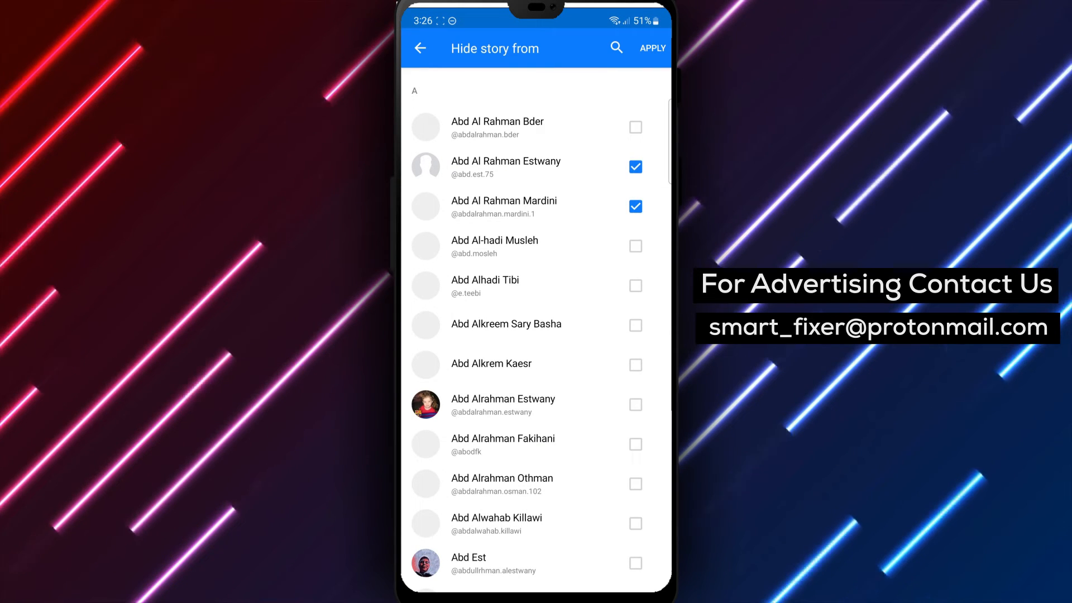
{"action": "left_click", "coordinate": [636, 127]}
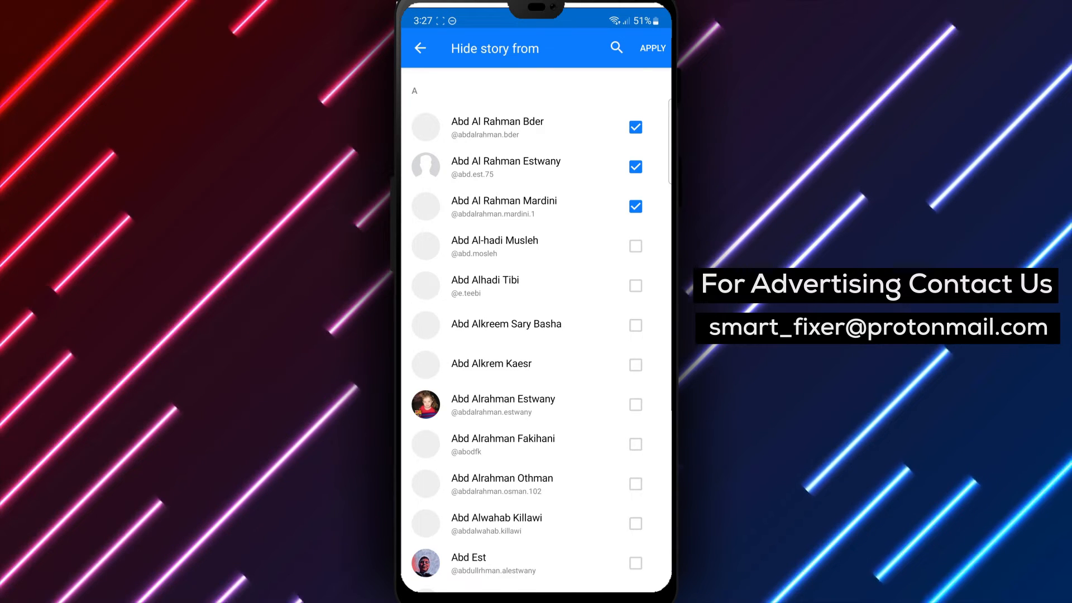
{"action": "left_click", "coordinate": [421, 48]}
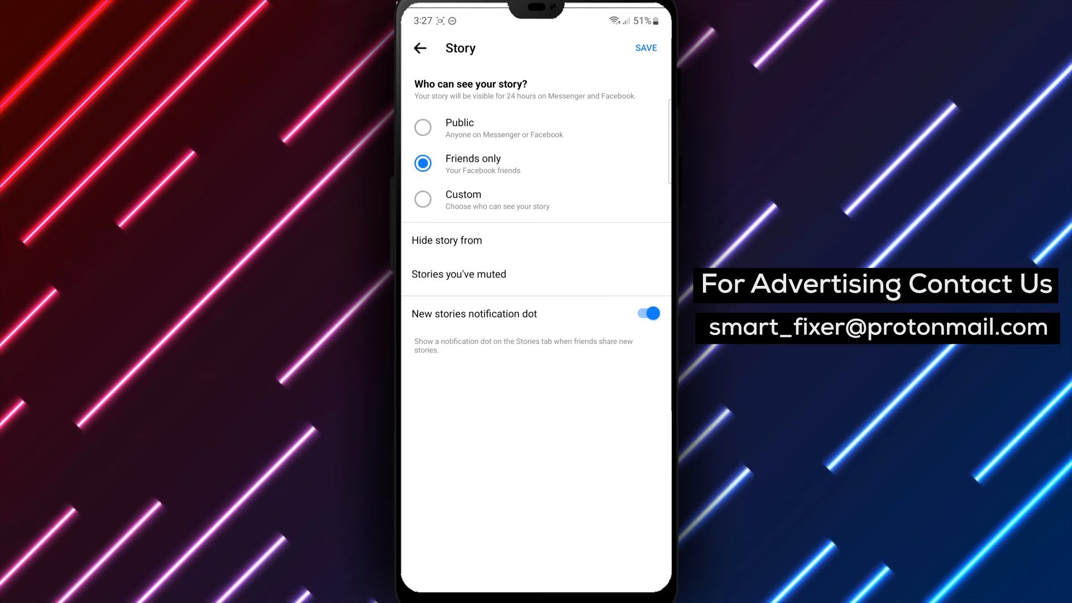